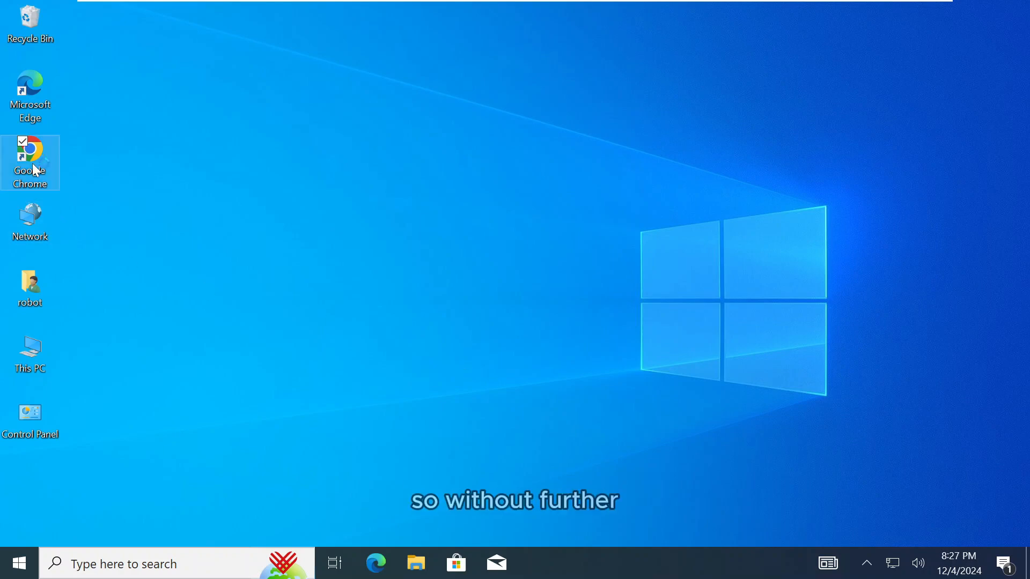
pyautogui.moveTo(30, 161)
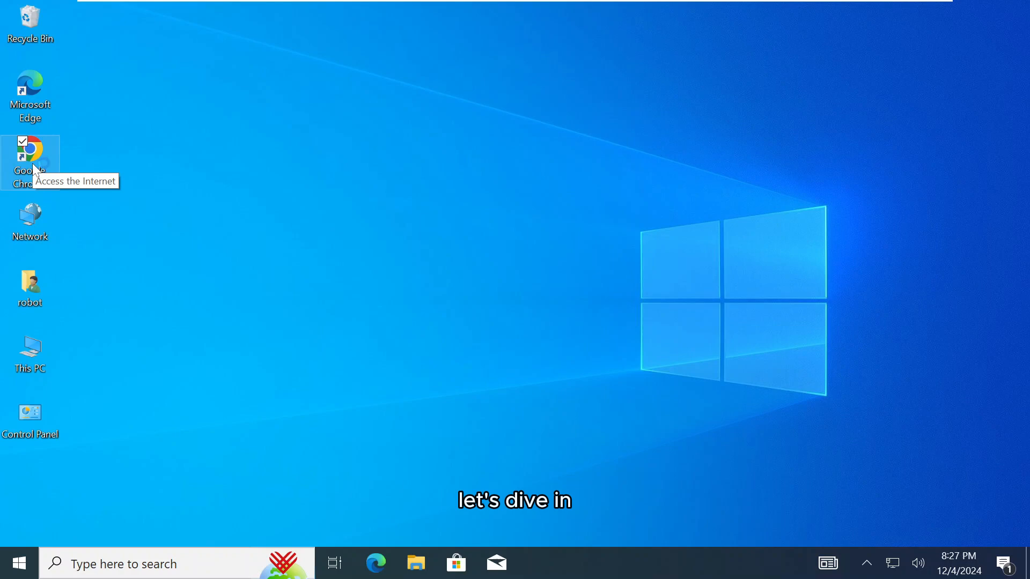
# Launch Google Chrome and search the web for 'windows 11 iso download'.
pyautogui.doubleClick(30, 154)
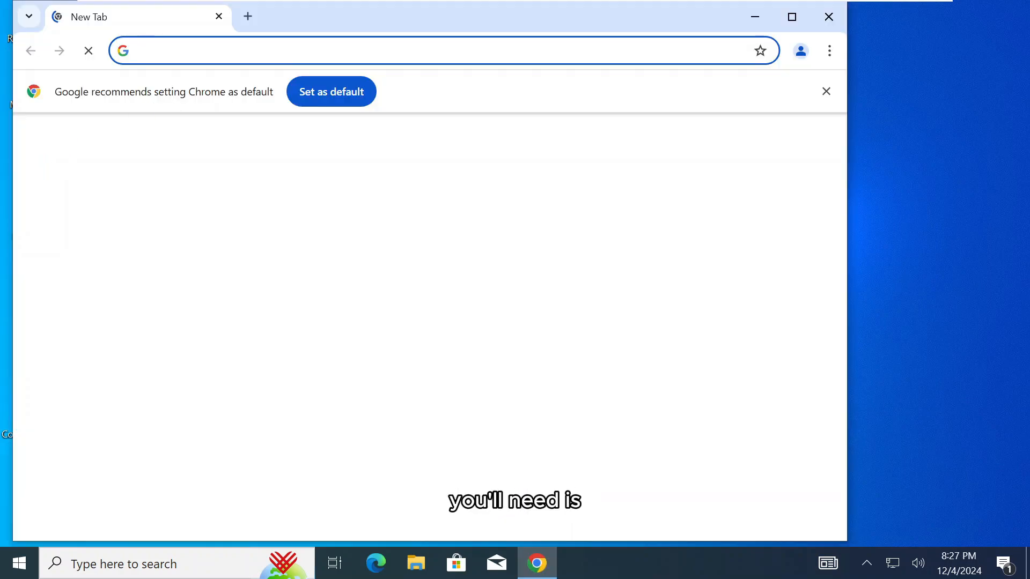
pyautogui.write('windows')
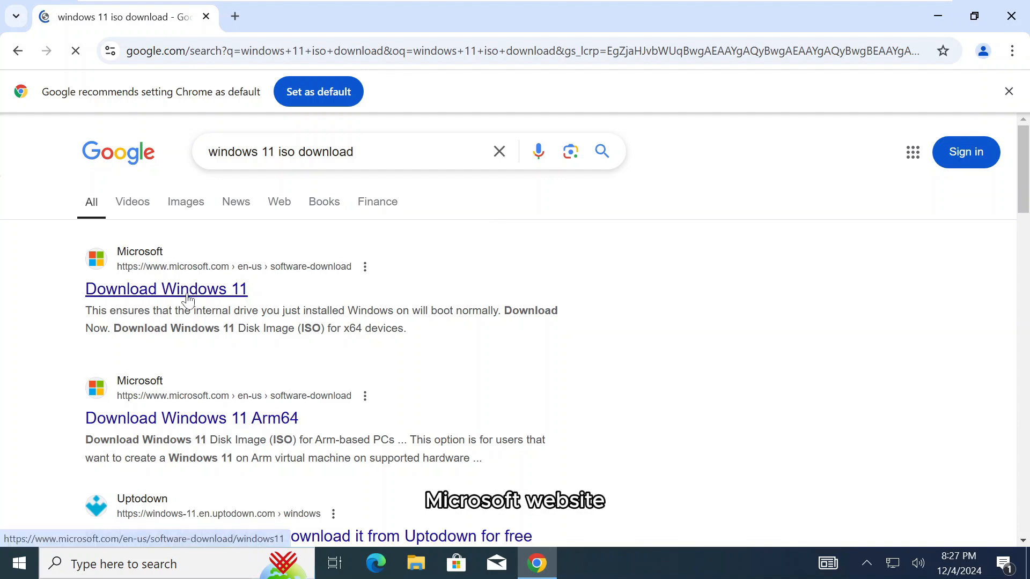
# On Microsoft's Download Windows 11 page, choose the multi-edition x64 ISO and request the download.
pyautogui.click(165, 288)
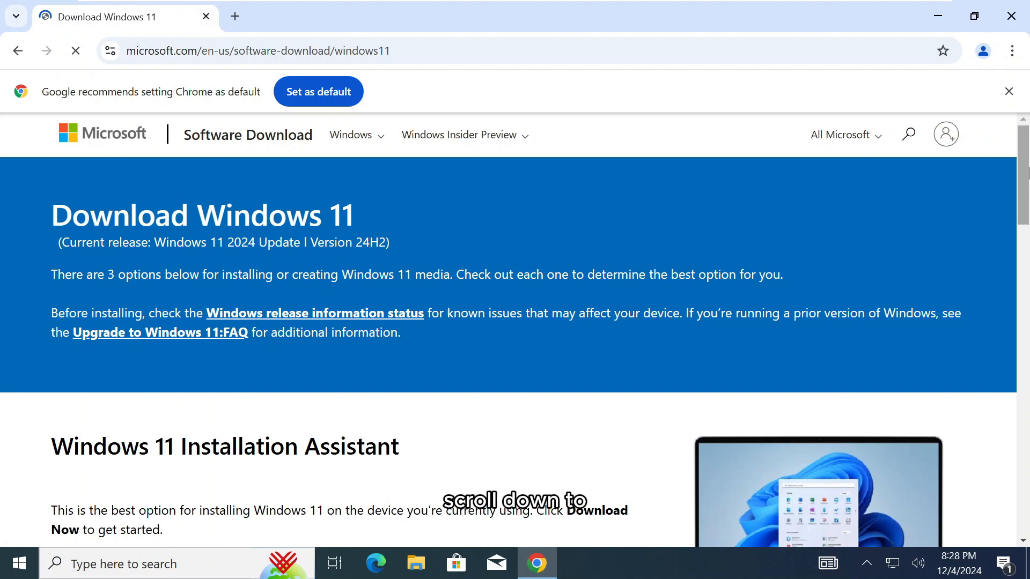
pyautogui.scroll(-3)
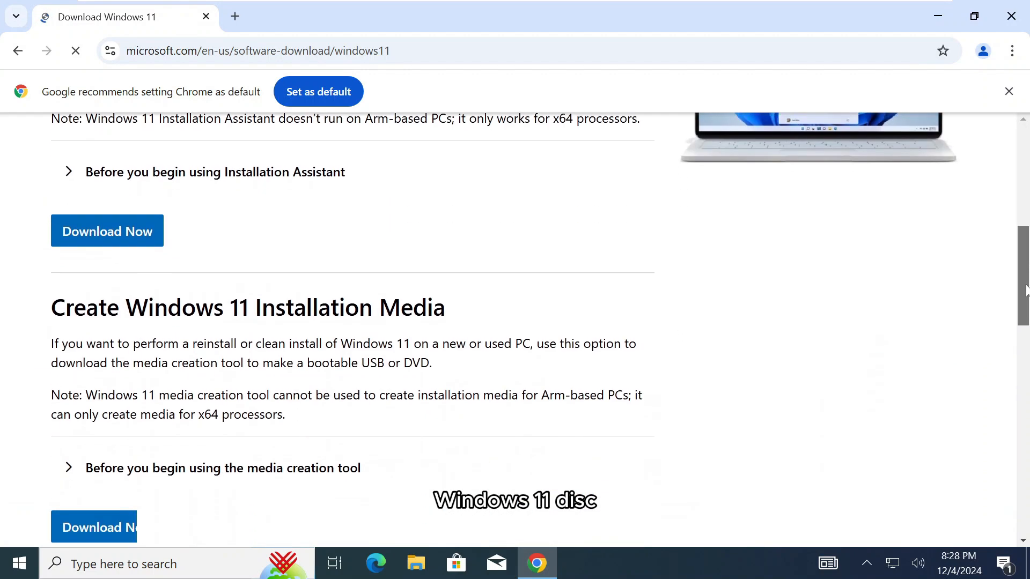
pyautogui.scroll(-3)
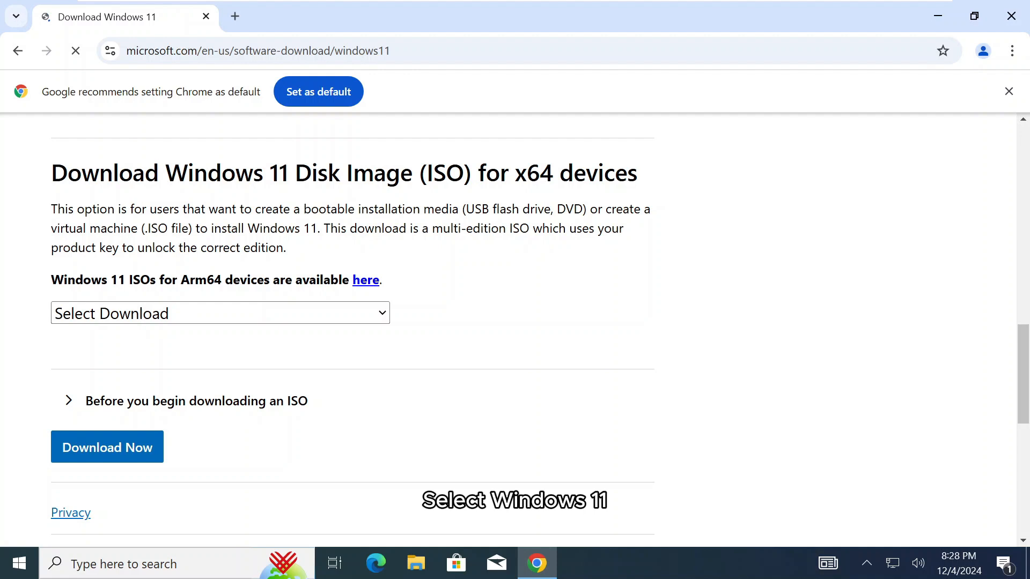
pyautogui.click(220, 314)
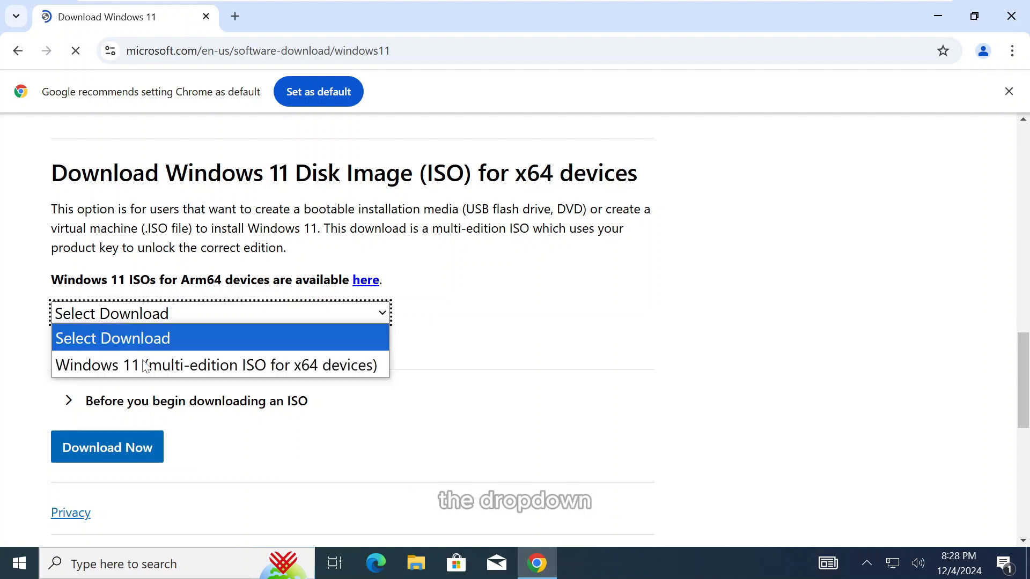
pyautogui.click(215, 365)
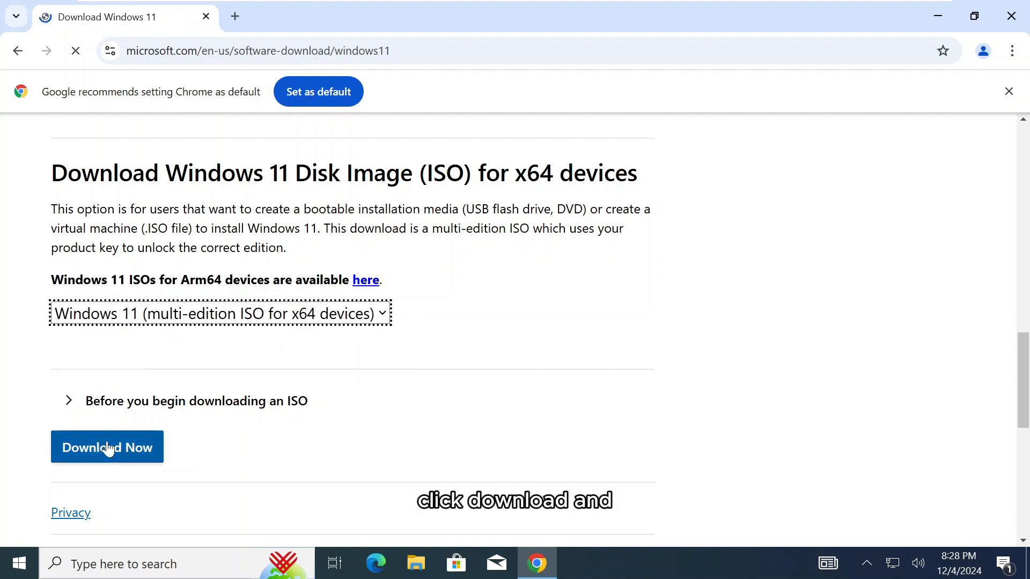
pyautogui.click(107, 447)
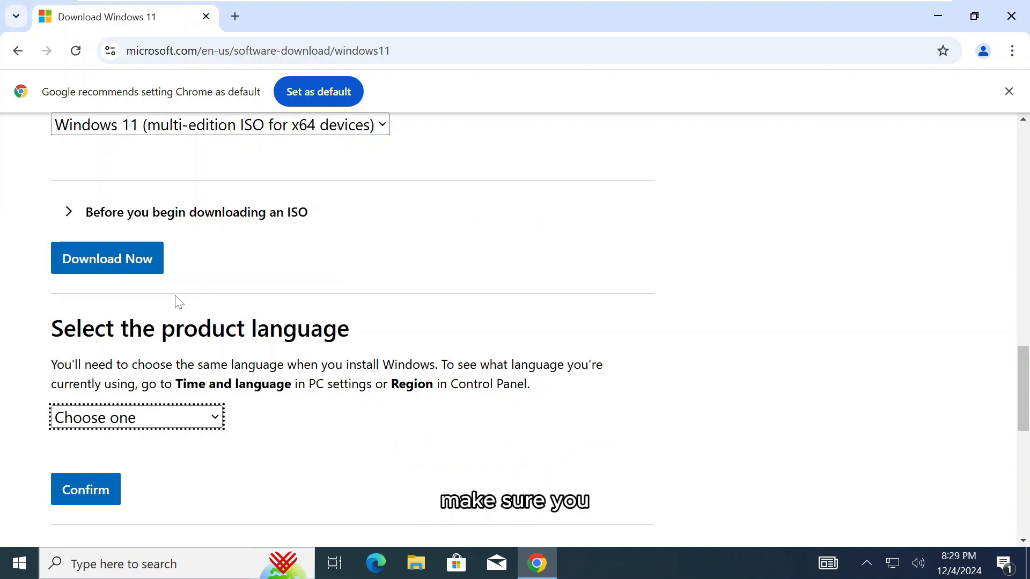
# Start Command Prompt as administrator from the Start search and approve the UAC prompt.
pyautogui.click(13, 563)
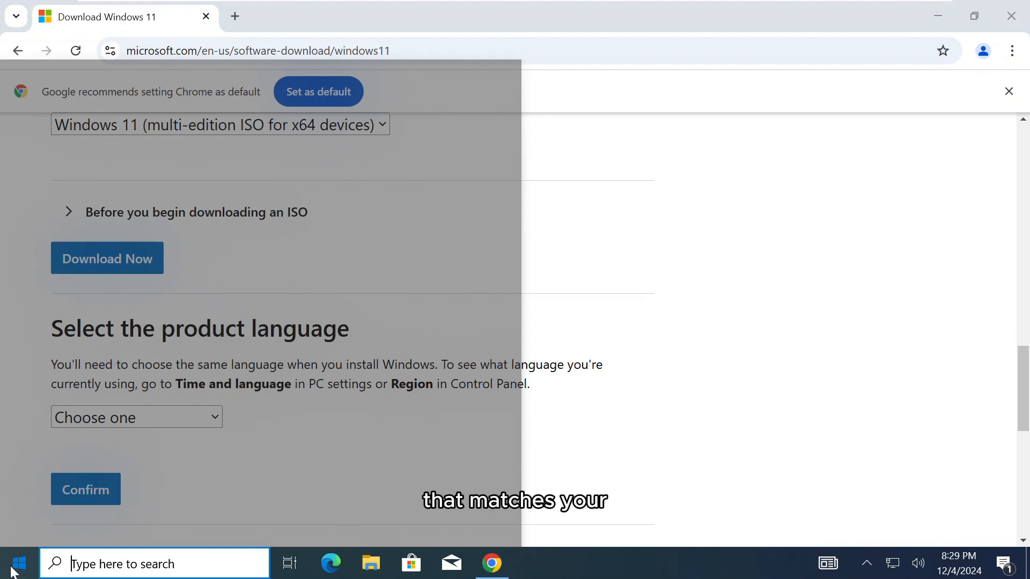
pyautogui.write('cmd')
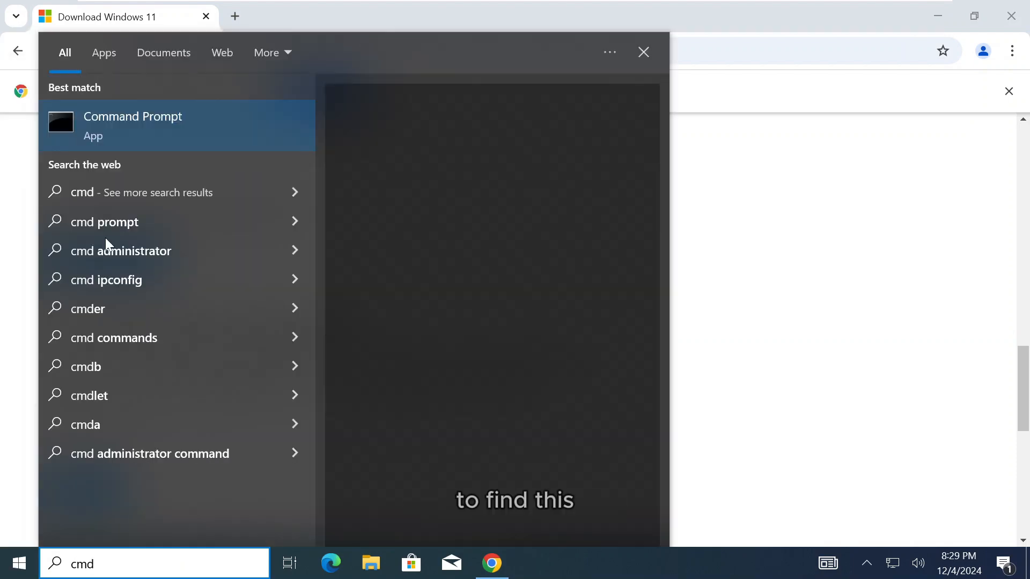
pyautogui.rightClick(132, 125)
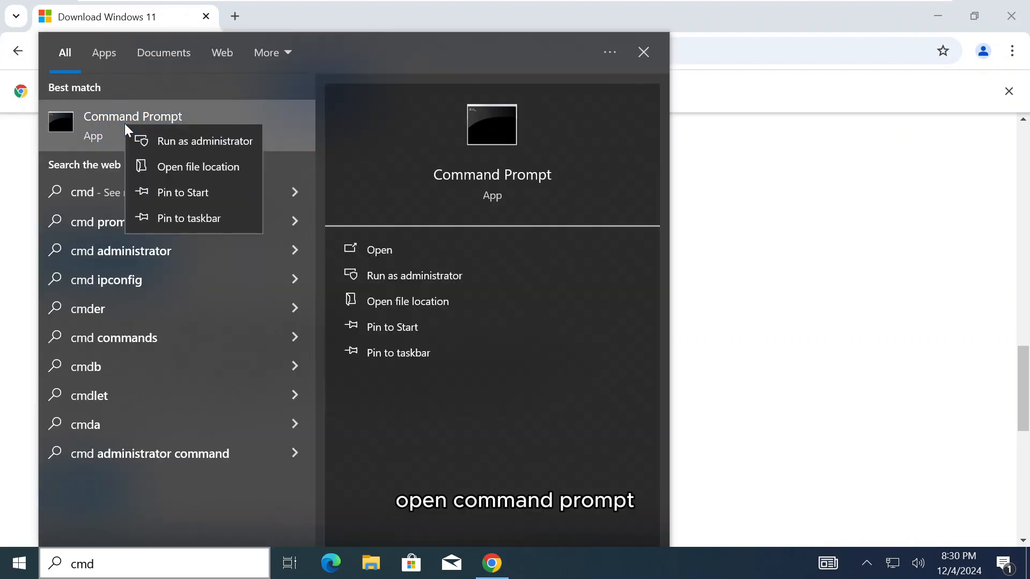
pyautogui.click(205, 140)
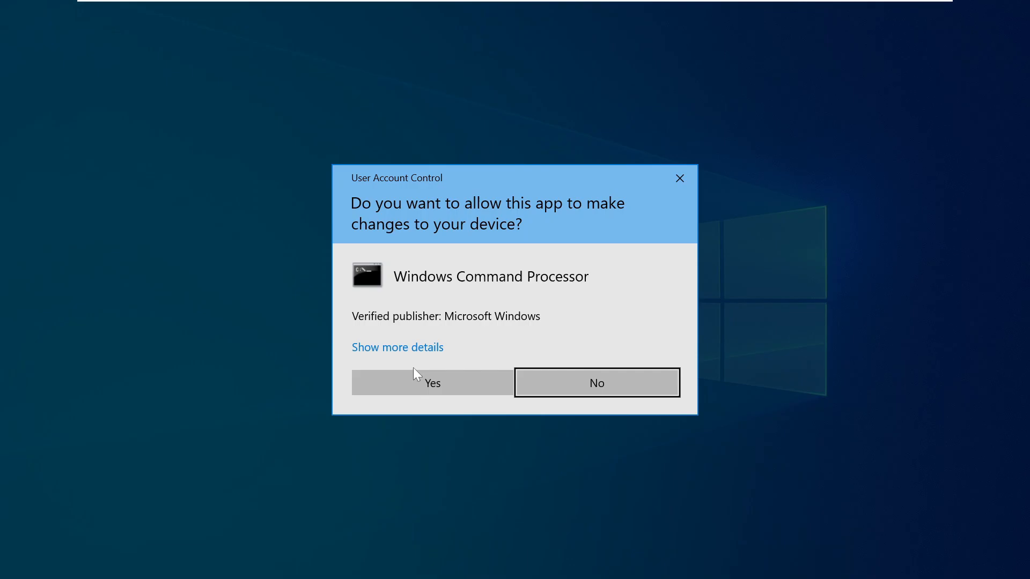
pyautogui.click(431, 383)
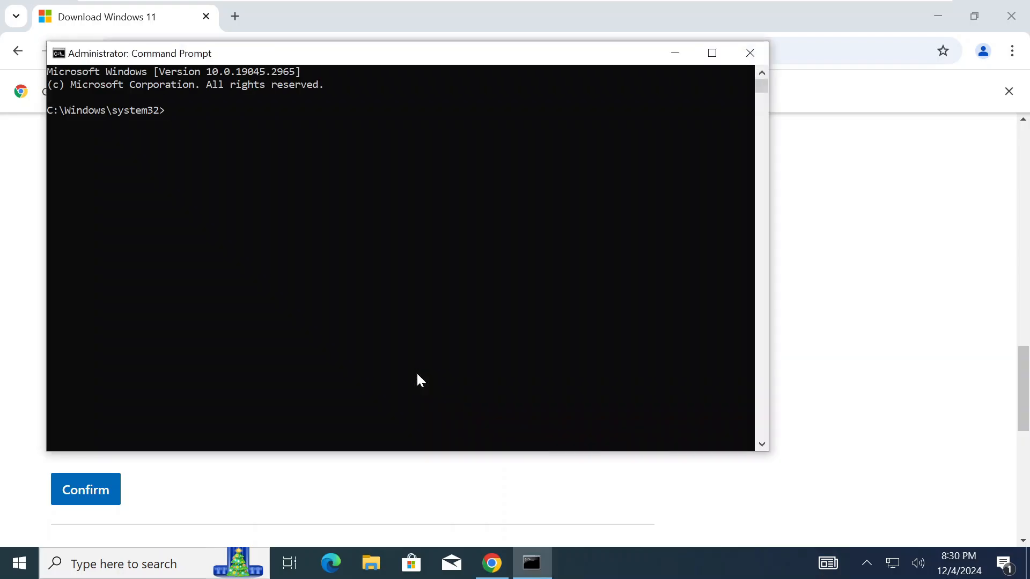
# Run 'dism /online /get-intl' to report the installed language settings.
pyautogui.write('dism /on')
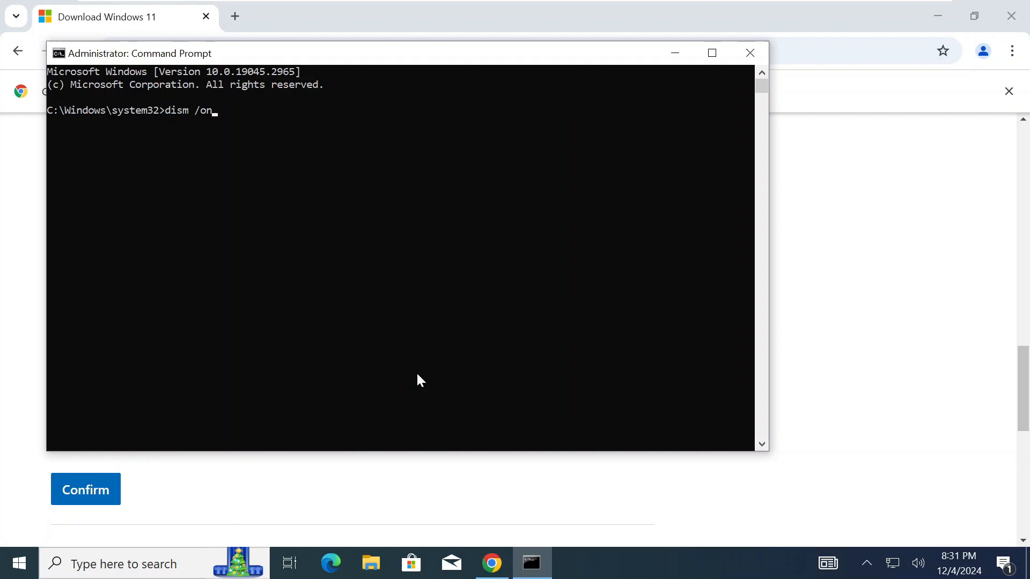
pyautogui.write('line /')
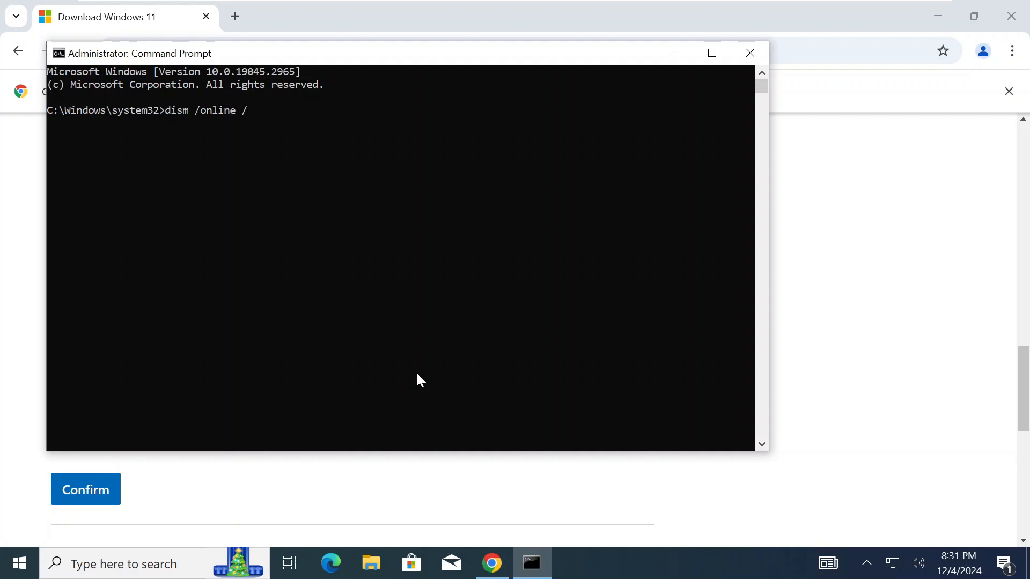
pyautogui.write('get-intl')
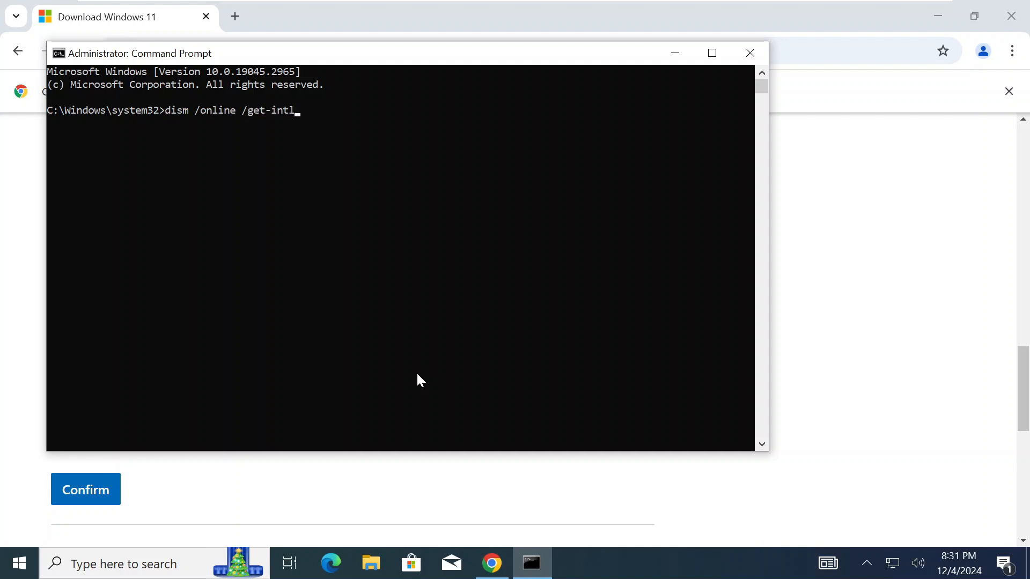
pyautogui.press('enter')
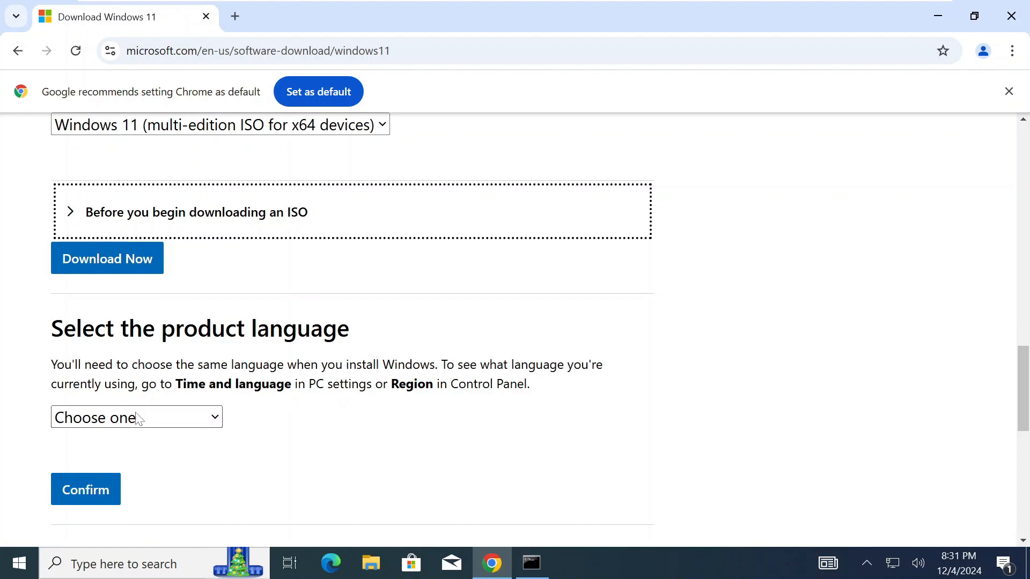
# Confirm English (United States) as product language and start the 64-bit Windows 11 English ISO download.
pyautogui.click(136, 417)
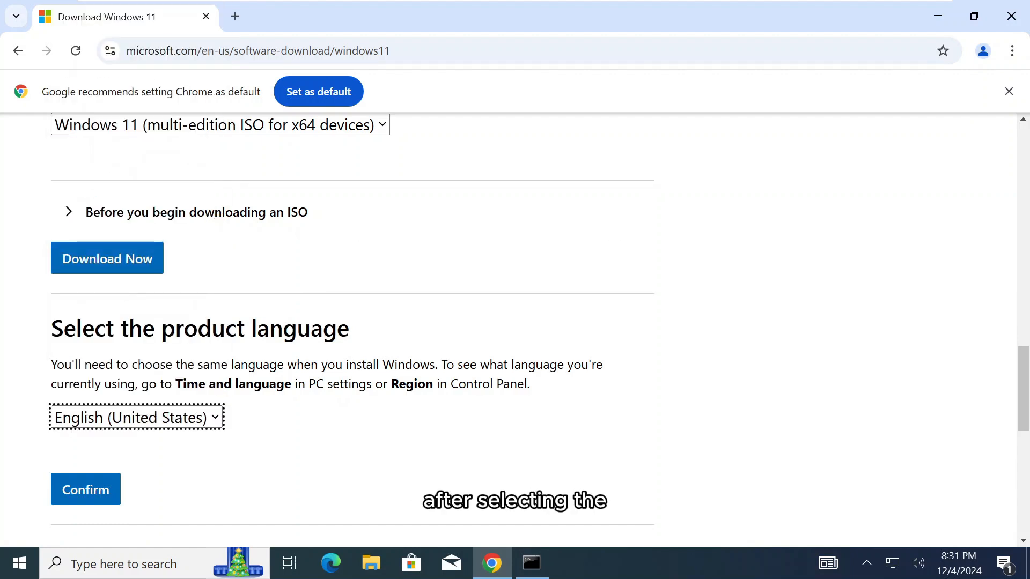
pyautogui.click(85, 489)
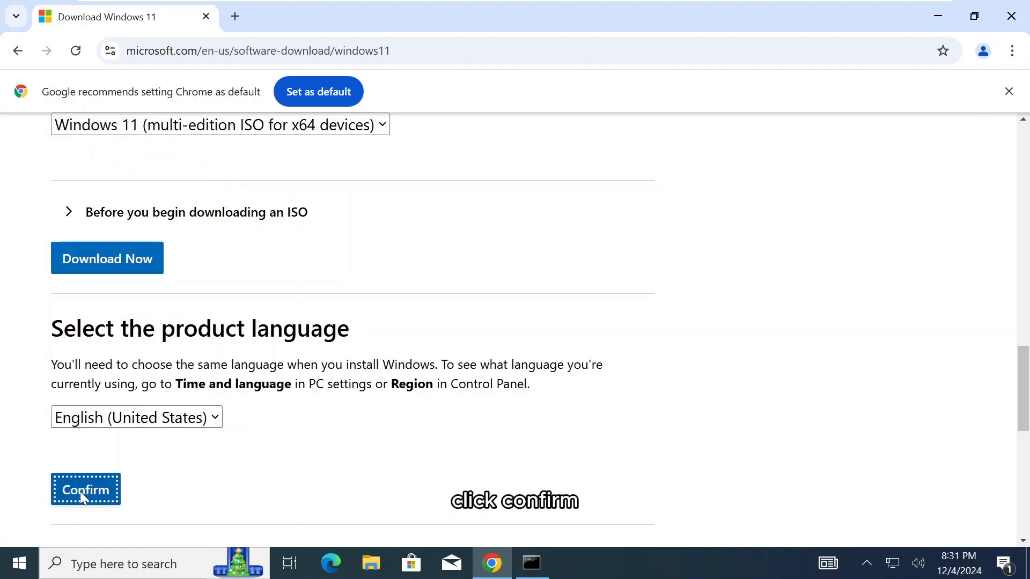
pyautogui.click(86, 489)
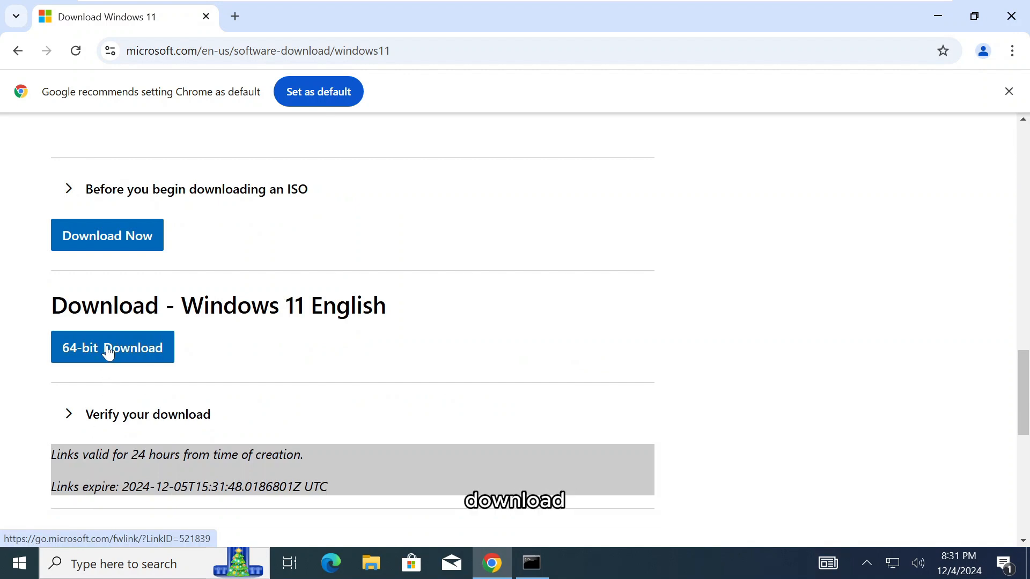
pyautogui.scroll(-3)
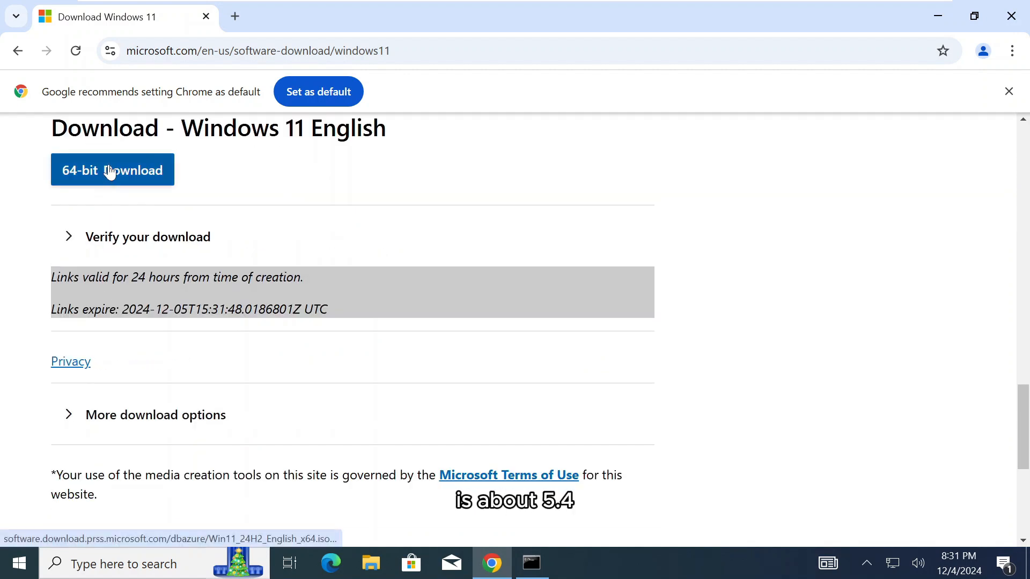
pyautogui.click(113, 169)
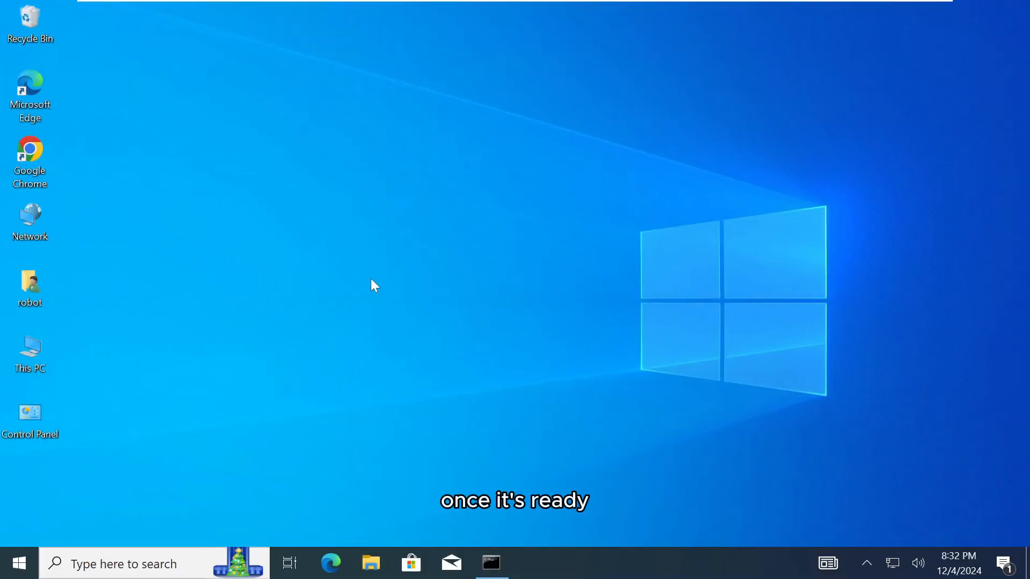
# Browse the DVD Drive (E:) files, then the C drive, and name a new folder Windows11.
pyautogui.click(30, 282)
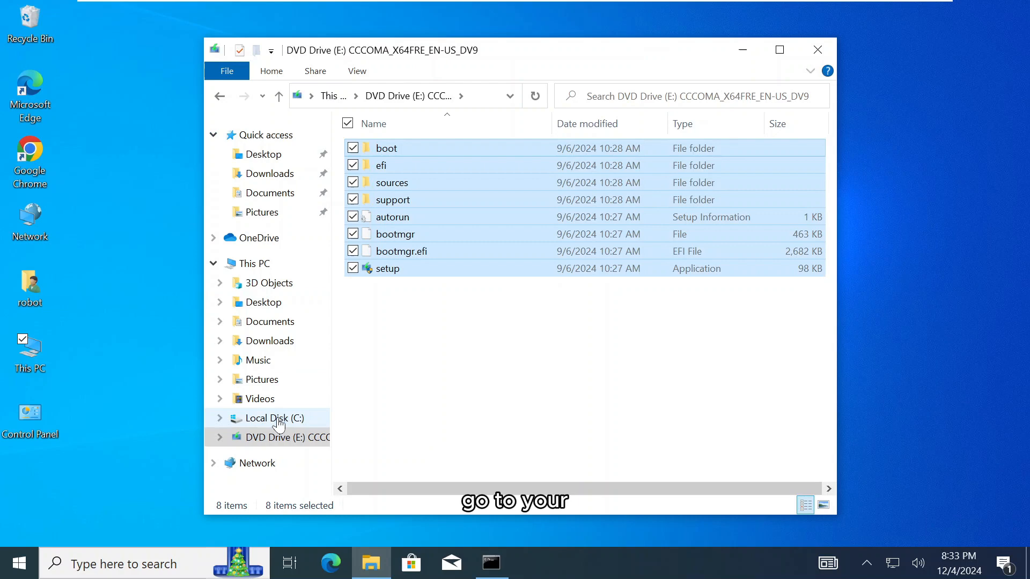
pyautogui.click(275, 418)
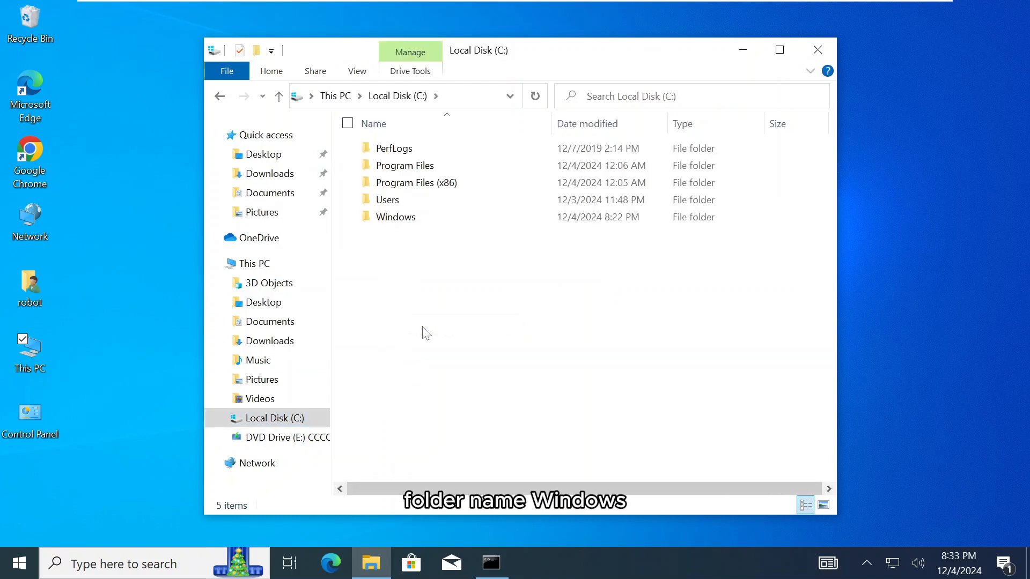
pyautogui.write('Windows11')
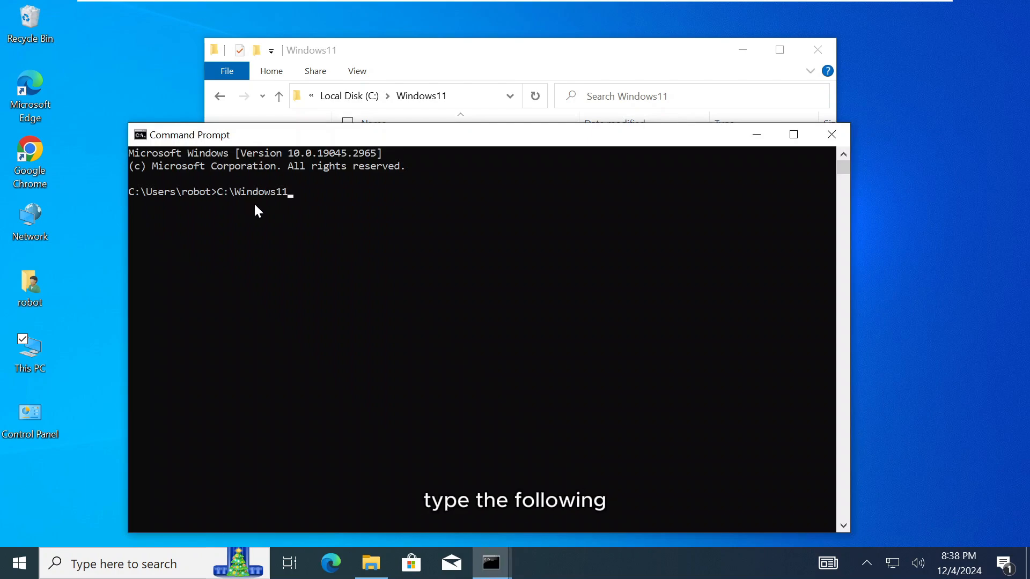
# Run 'C:\Windows11\setup.exe /product server' and allow setup through the UAC prompt.
pyautogui.write('\\se')
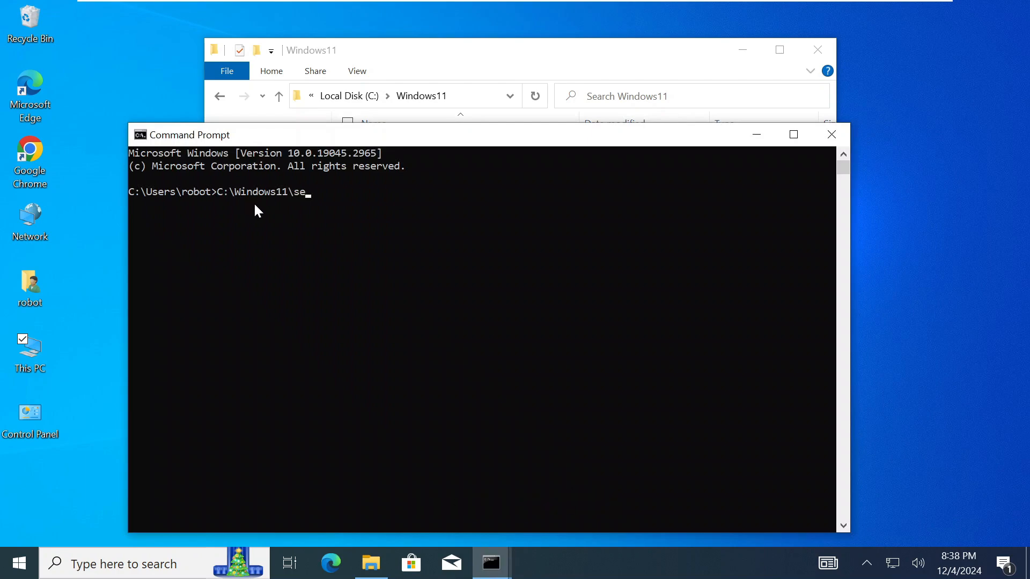
pyautogui.write('tup.exe /product server')
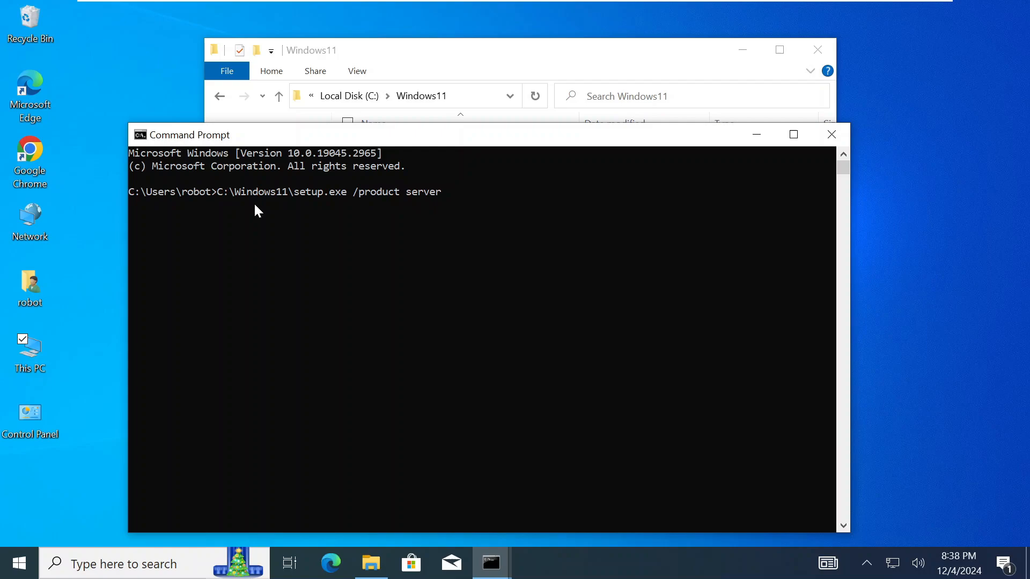
pyautogui.press('enter')
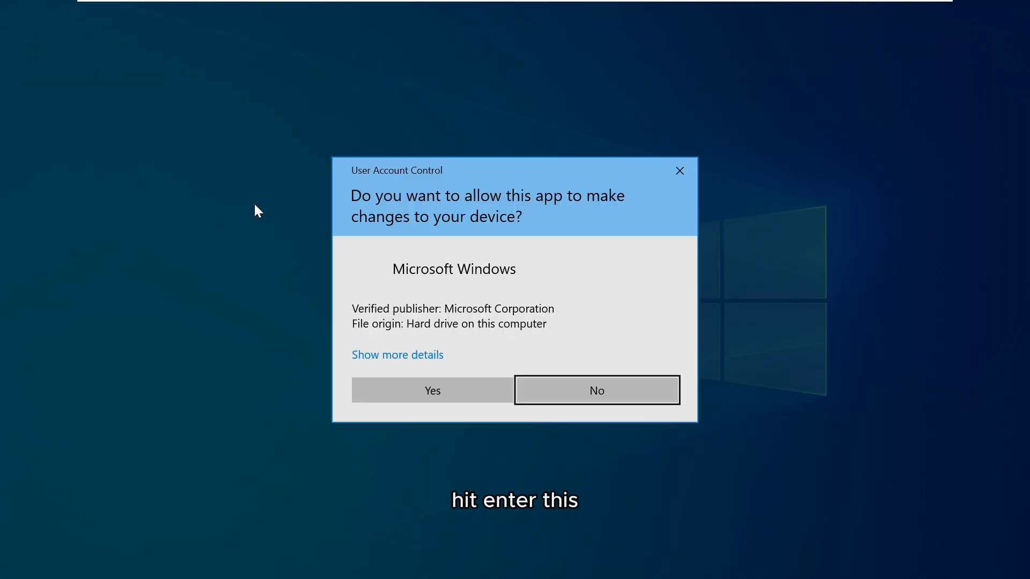
pyautogui.press('enter')
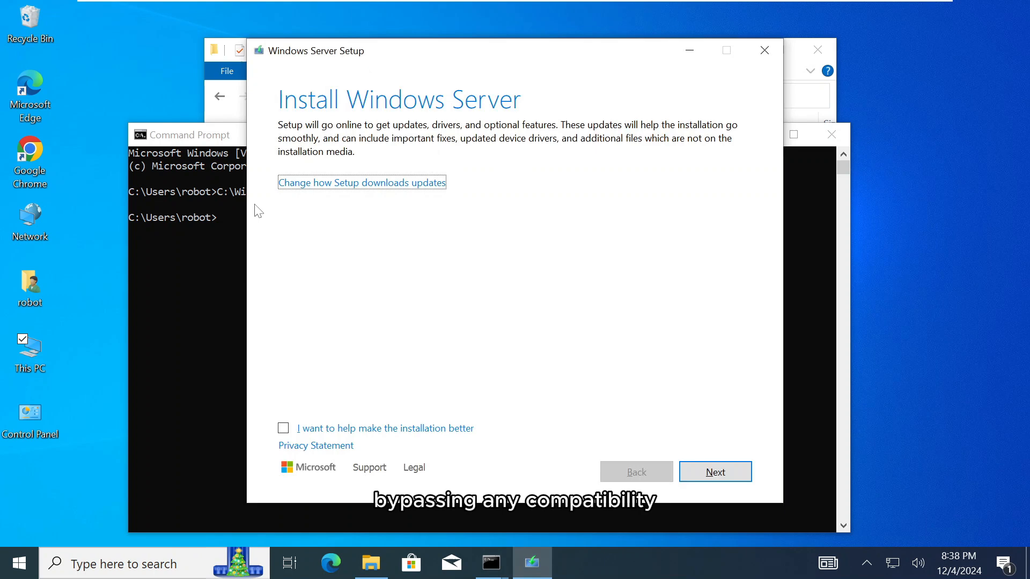
# Leave the improvement option off and choose 'Not right now' for update downloads, then continue.
pyautogui.click(283, 428)
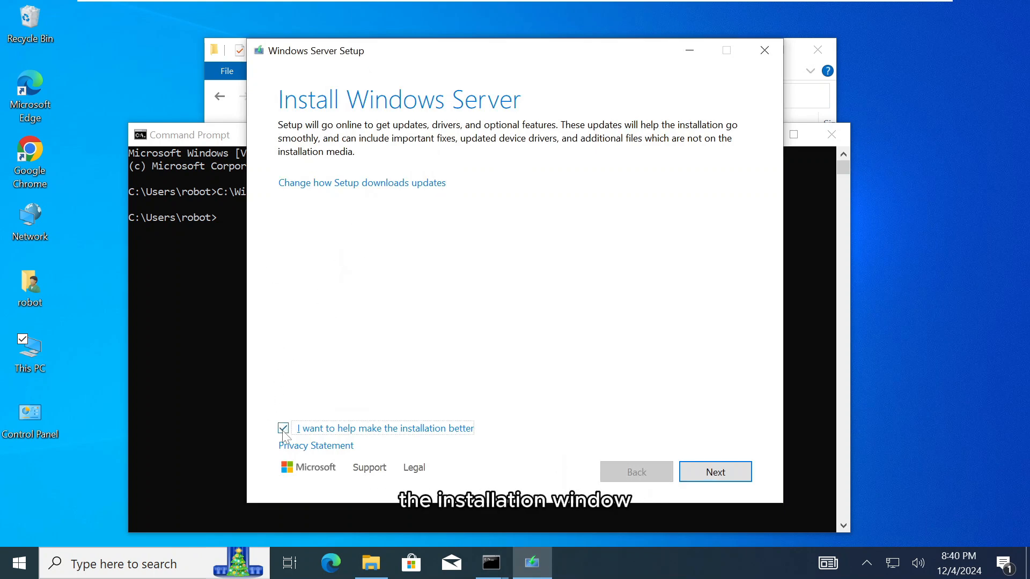
pyautogui.click(282, 428)
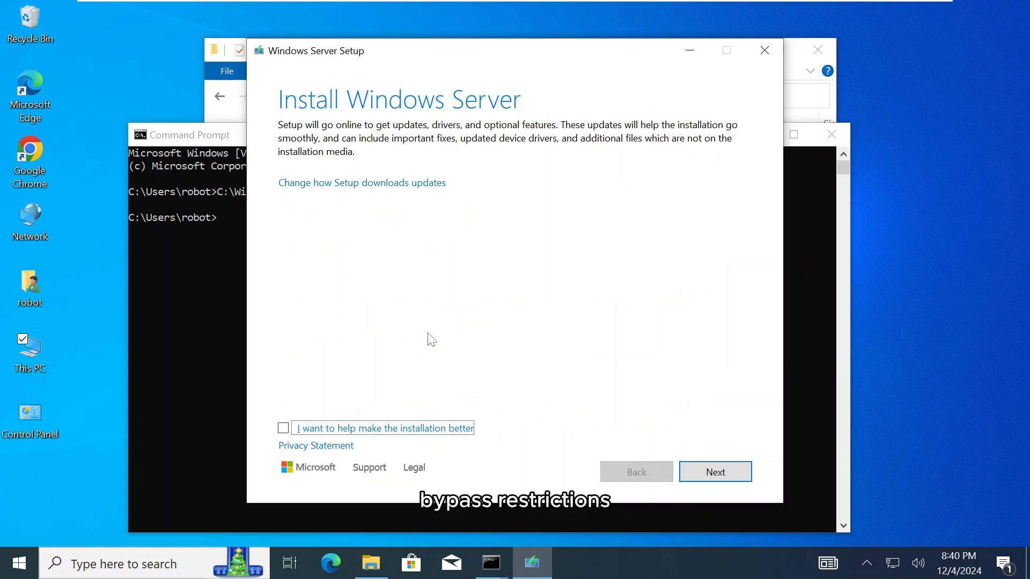
pyautogui.moveTo(426, 327)
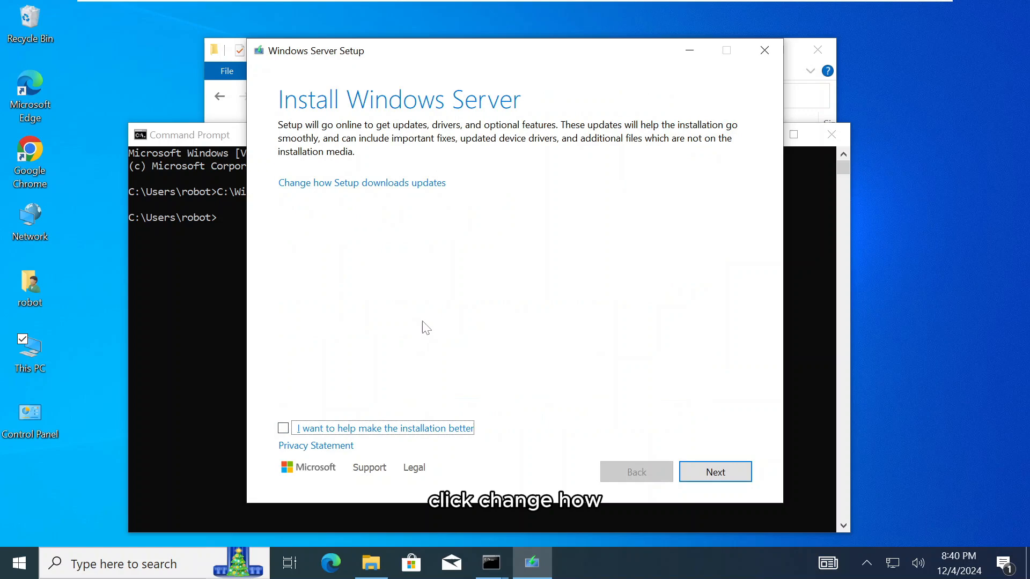
pyautogui.click(362, 182)
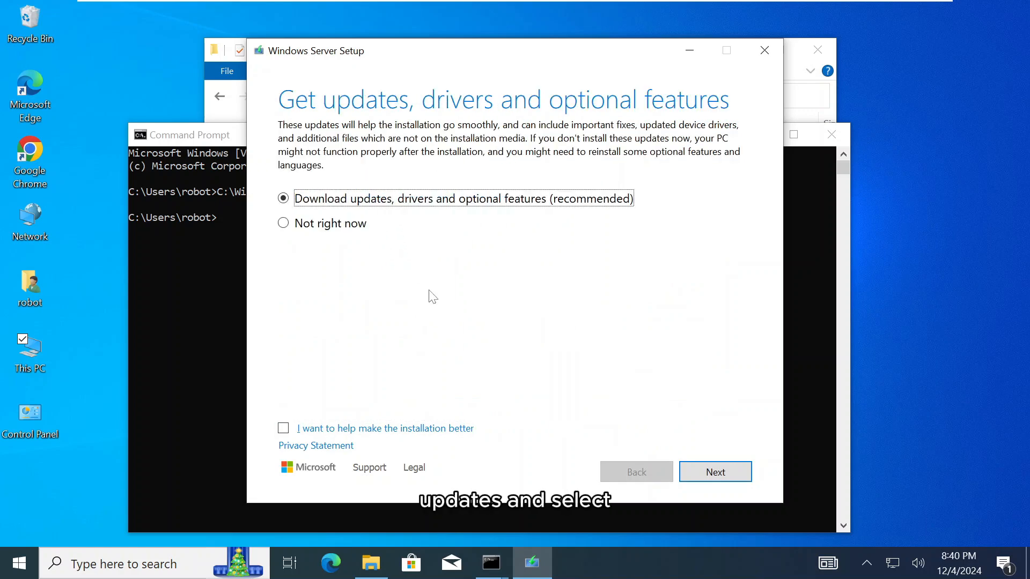
pyautogui.click(284, 223)
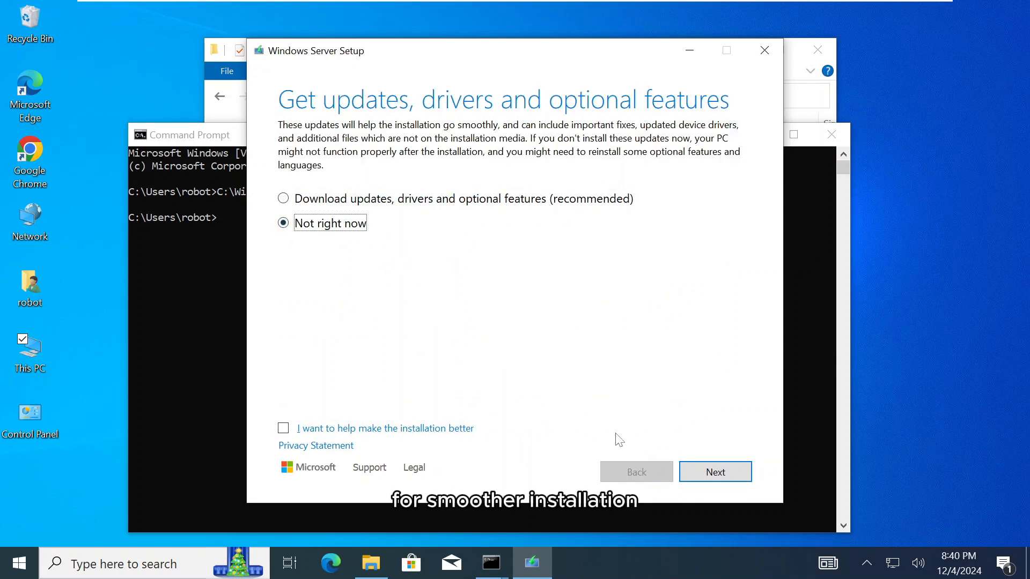
pyautogui.click(715, 472)
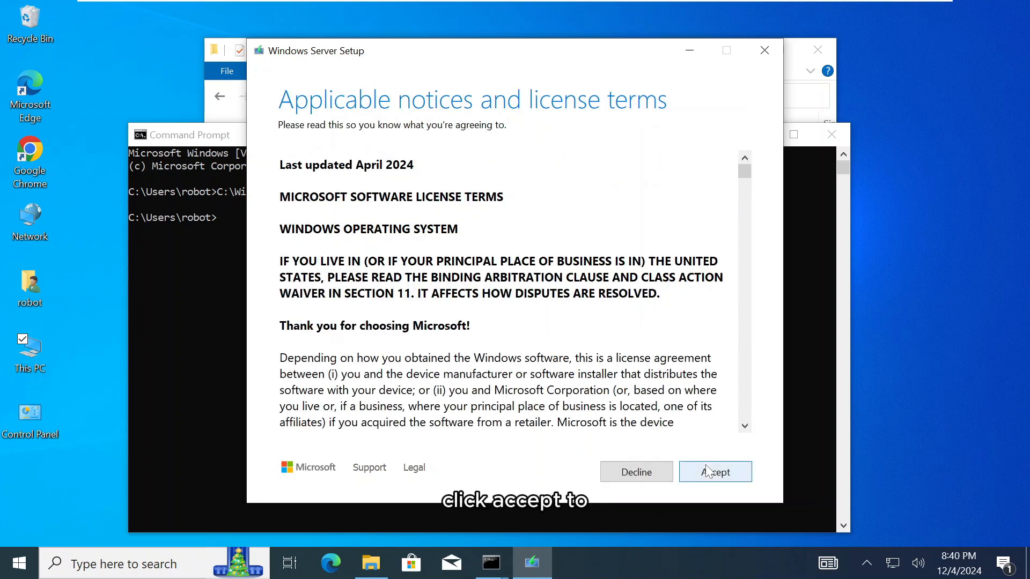
# Accept the license, keep files, settings and apps, and start the Windows 11 installation.
pyautogui.click(714, 471)
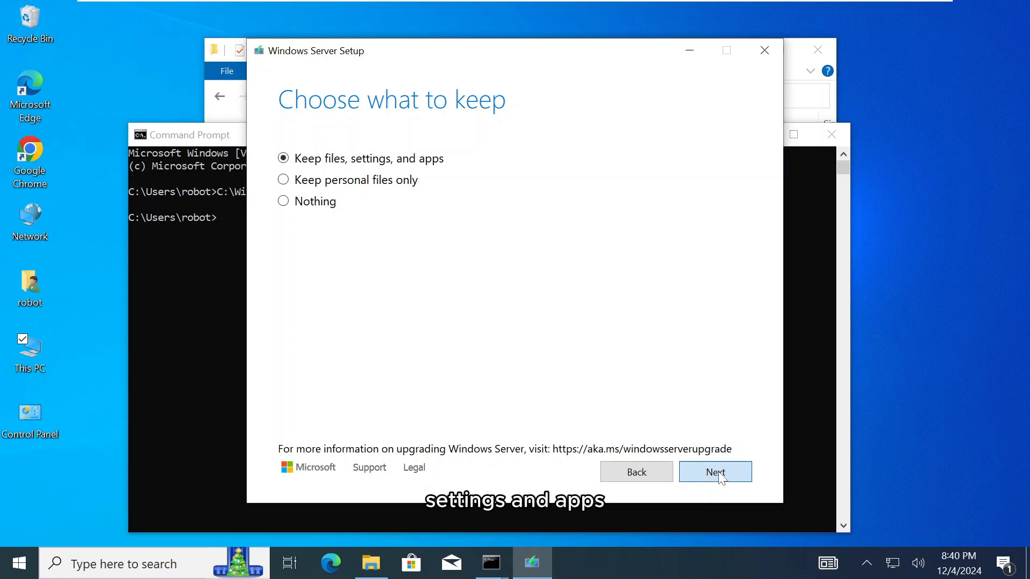
pyautogui.click(715, 472)
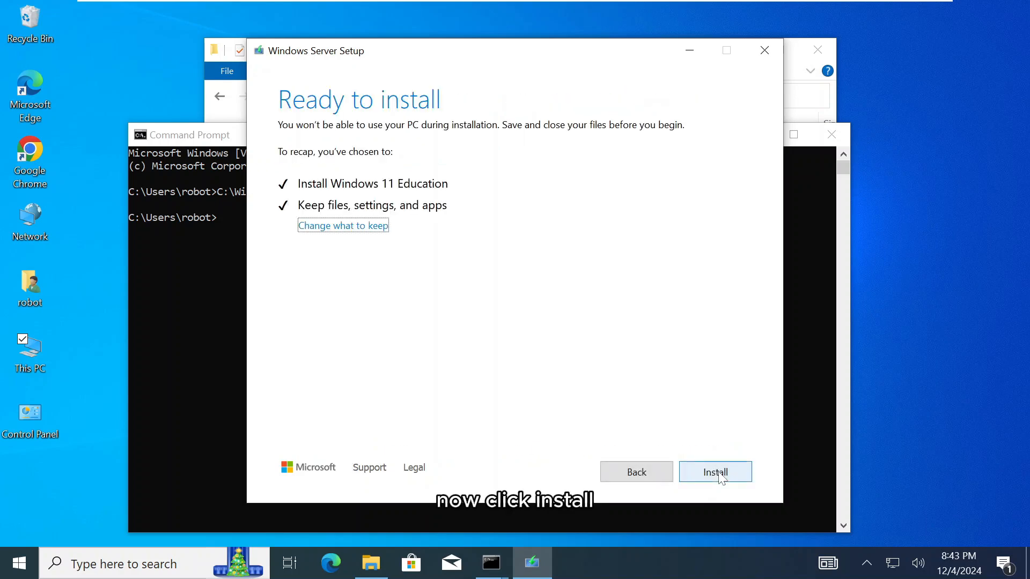
pyautogui.click(715, 472)
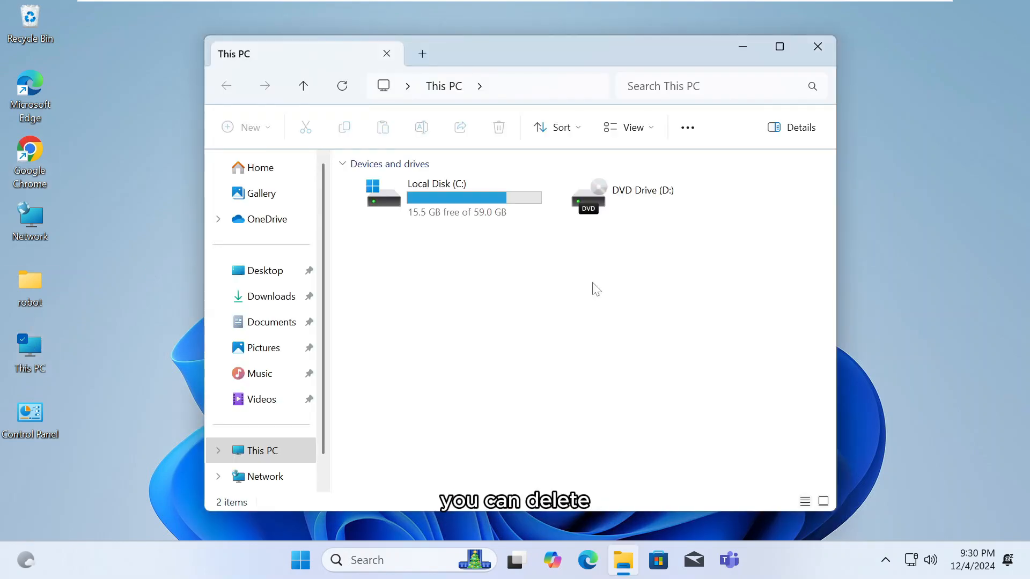
# View Local Disk (C:) with its Windows.old and Windows11 folders, then close File Explorer.
pyautogui.doubleClick(435, 197)
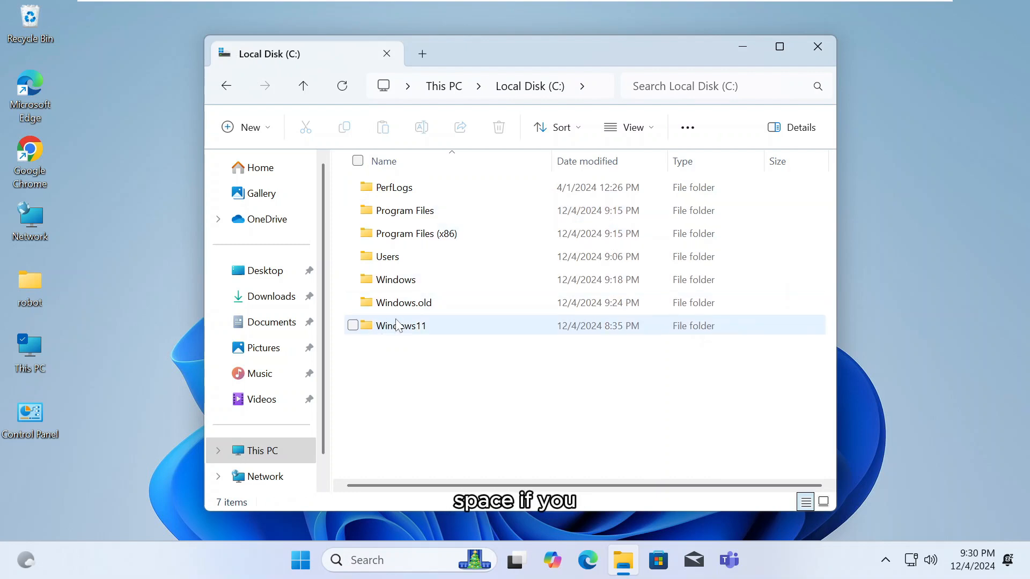
pyautogui.click(400, 325)
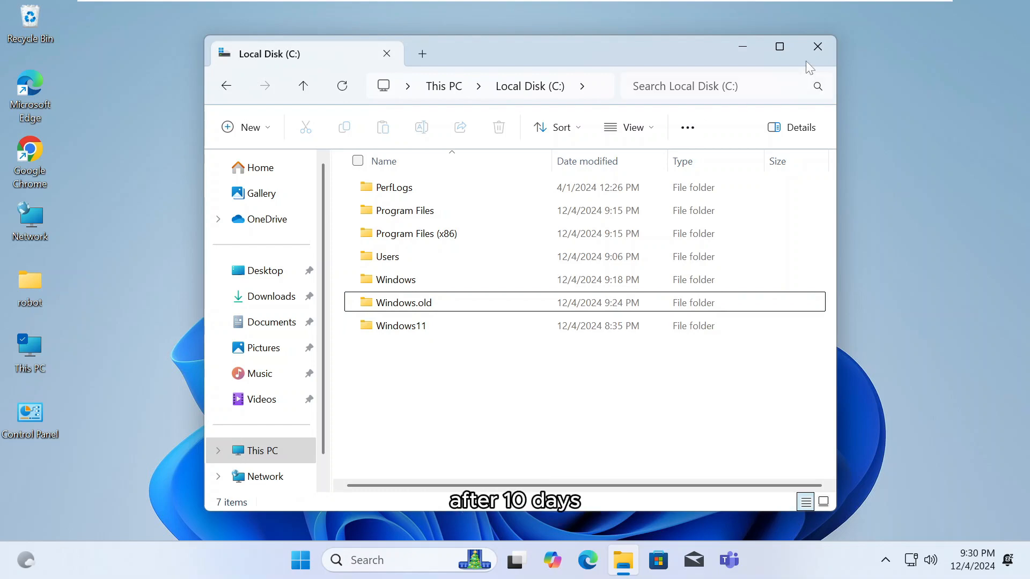
pyautogui.click(818, 46)
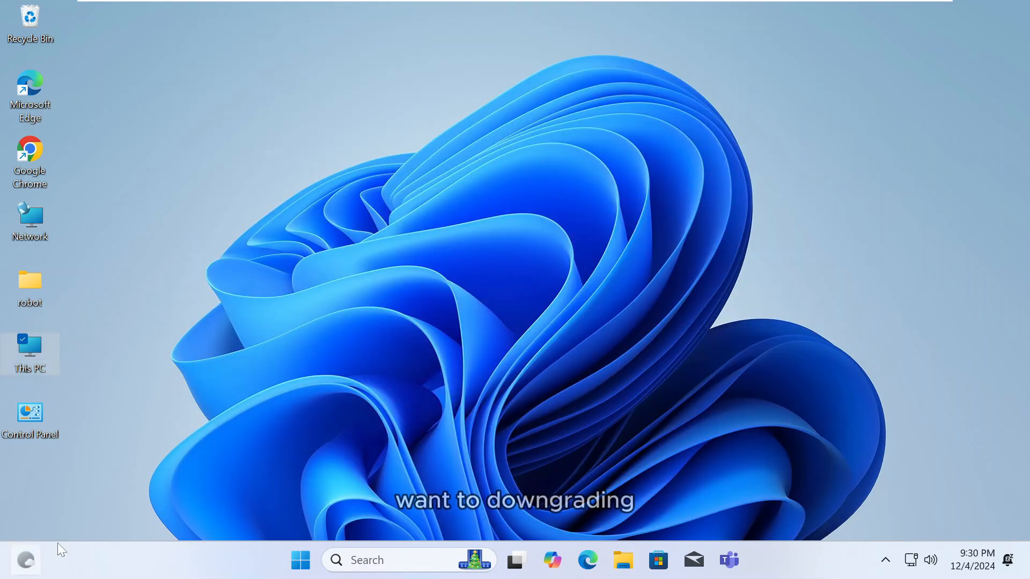
# From Start, show Settings' System page scrolled down to the Recovery entry.
pyautogui.click(300, 560)
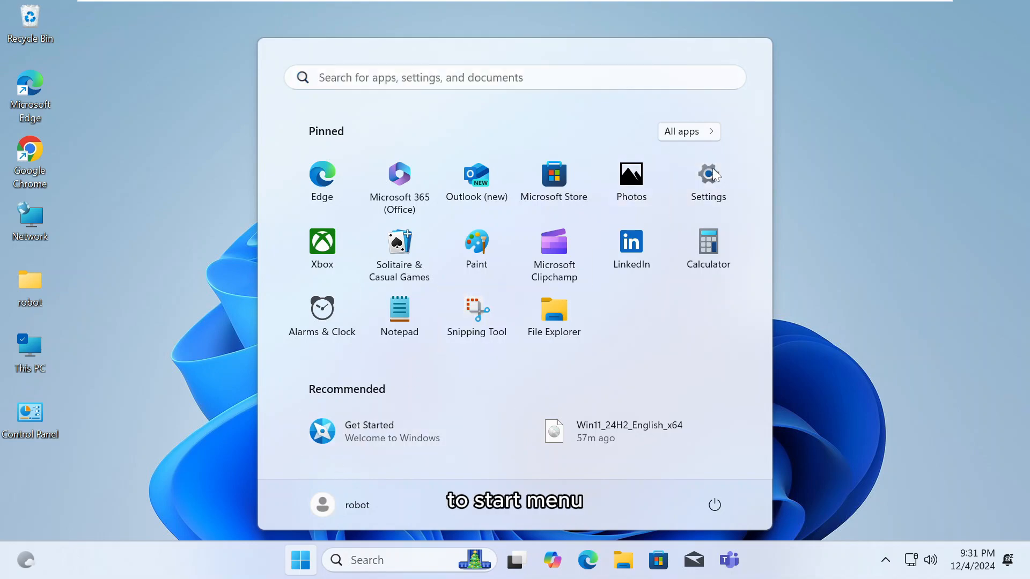
pyautogui.click(708, 178)
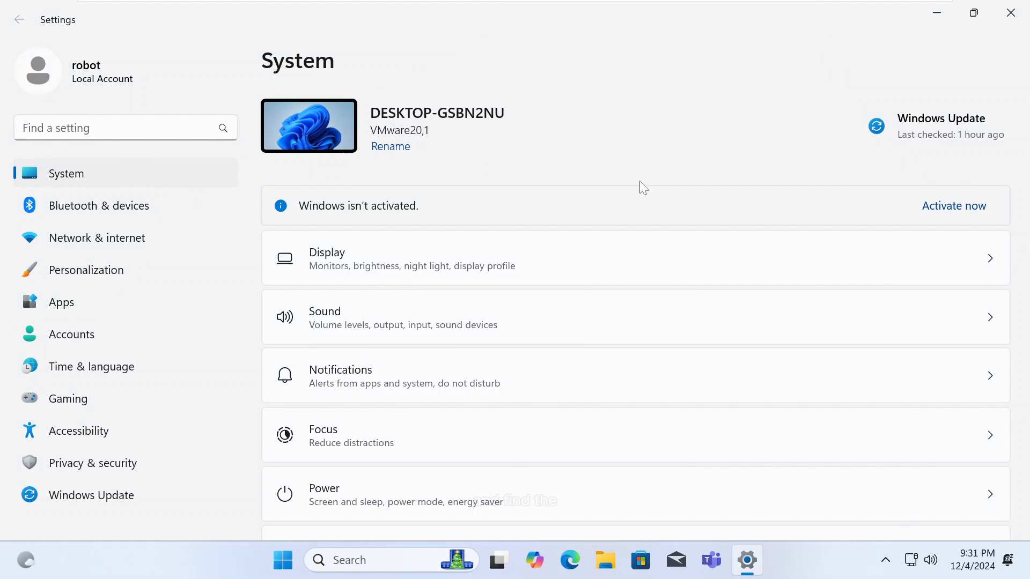
pyautogui.scroll(-3)
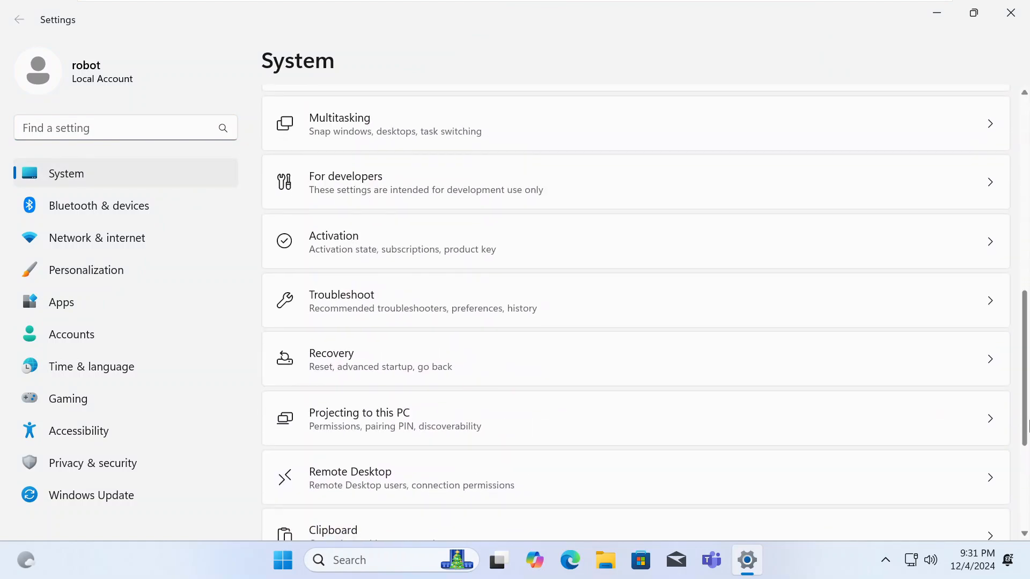